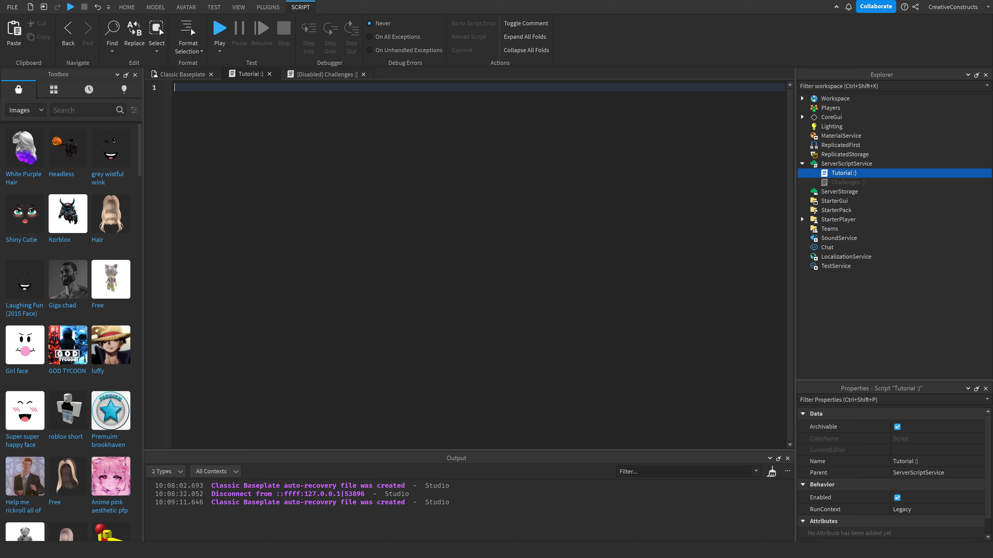
Declare local Number = 1 and a repeat loop doing Number = Number * 2 until Number >= 8.
text(local Number = 1)
text(Number = Number)
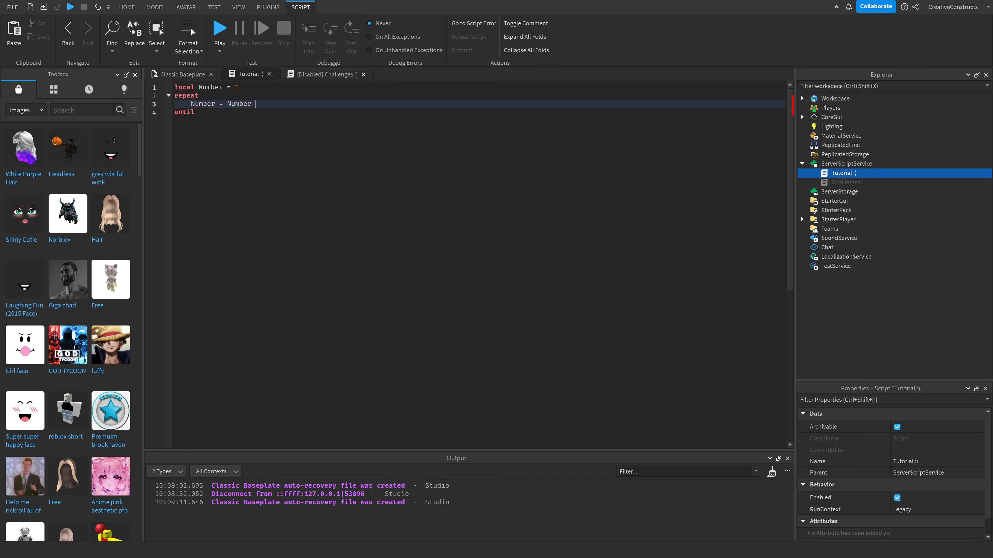
text(* 2)
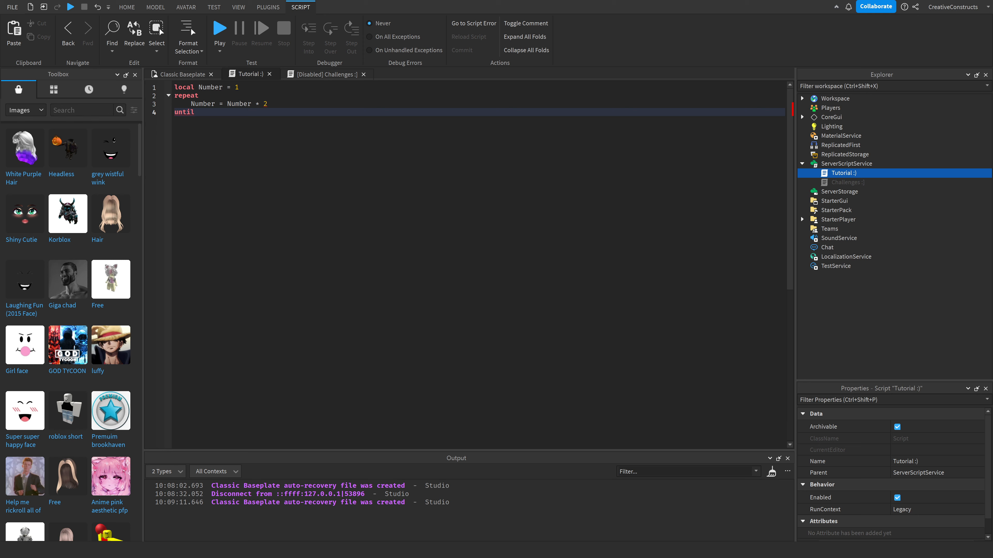
text(Number)
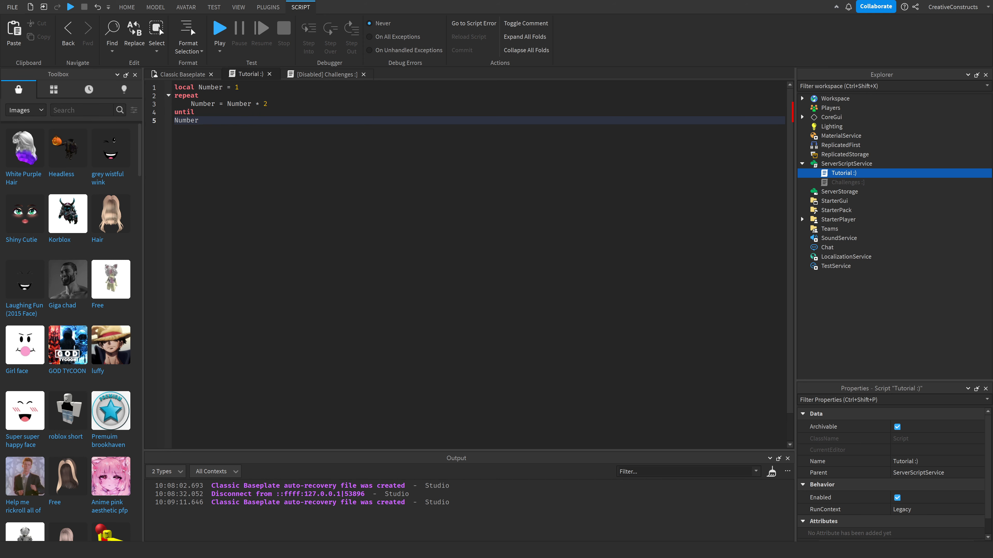
text(>=8)
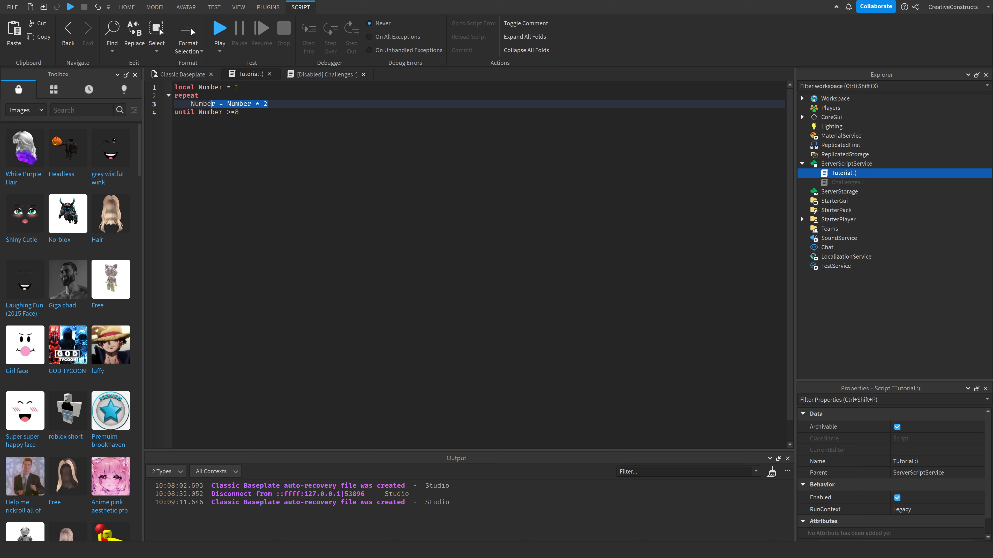
click(218, 112)
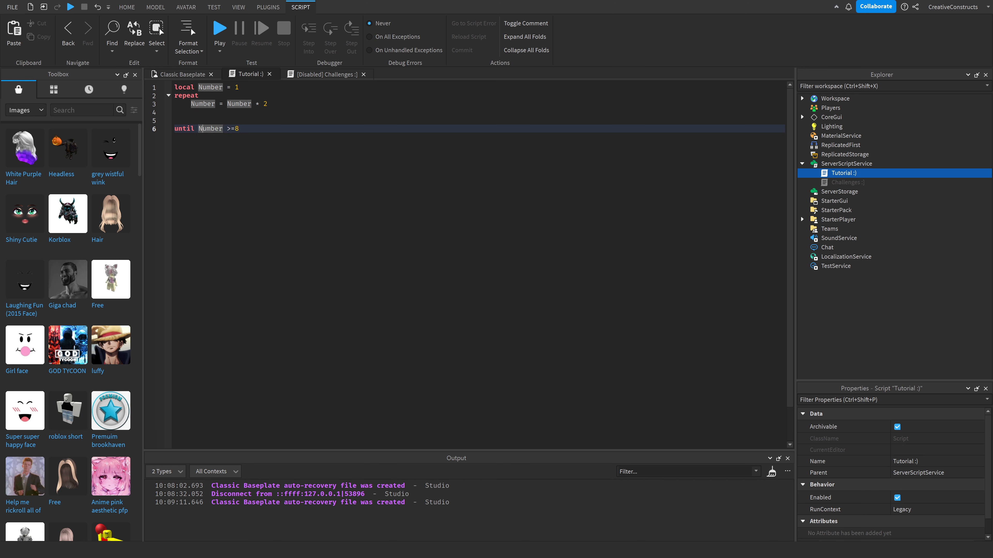
click(240, 129)
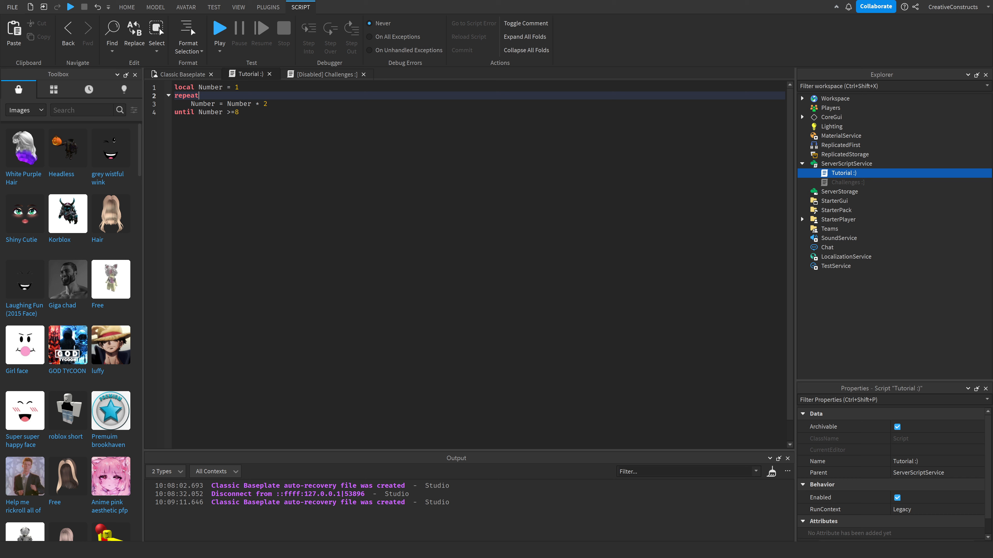
Add print(Number) as the first line inside the repeat block.
text(print(Number)
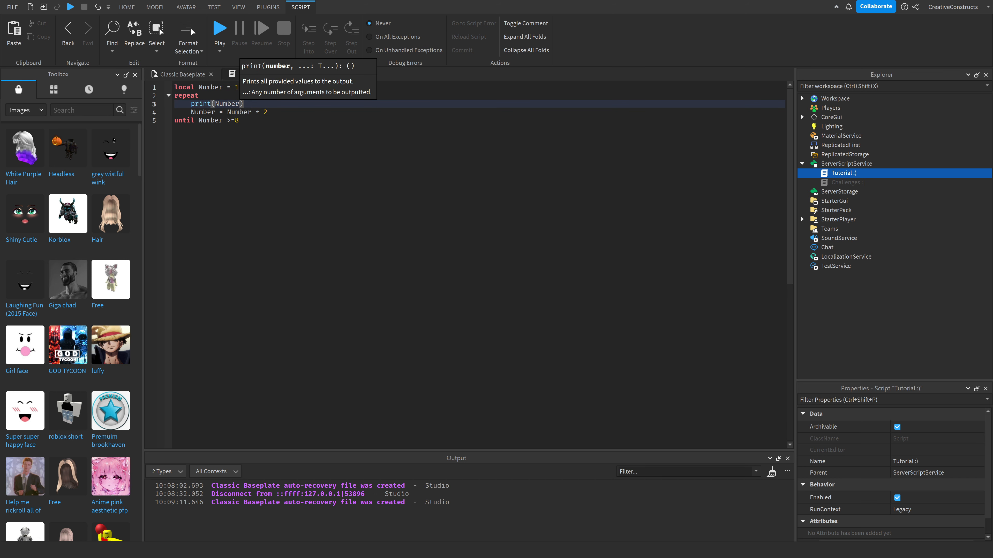
mouse_move(232, 32)
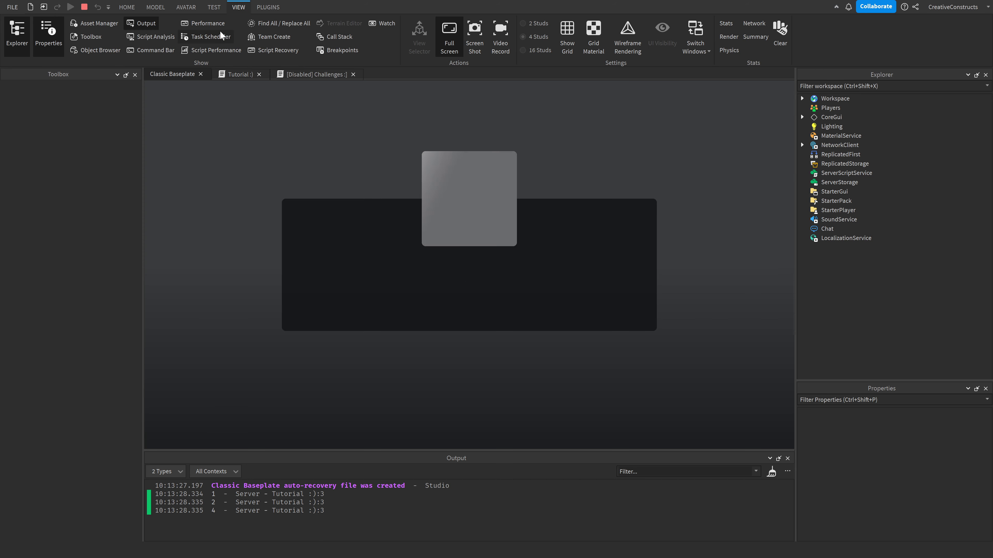
Return to the Tutorial script tab while the playtest keeps running.
click(90, 37)
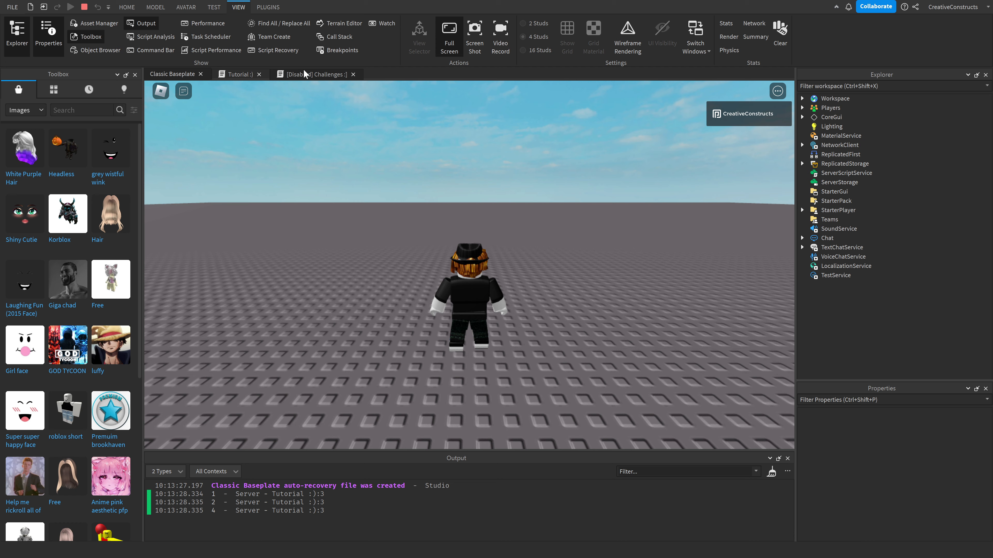
click(239, 74)
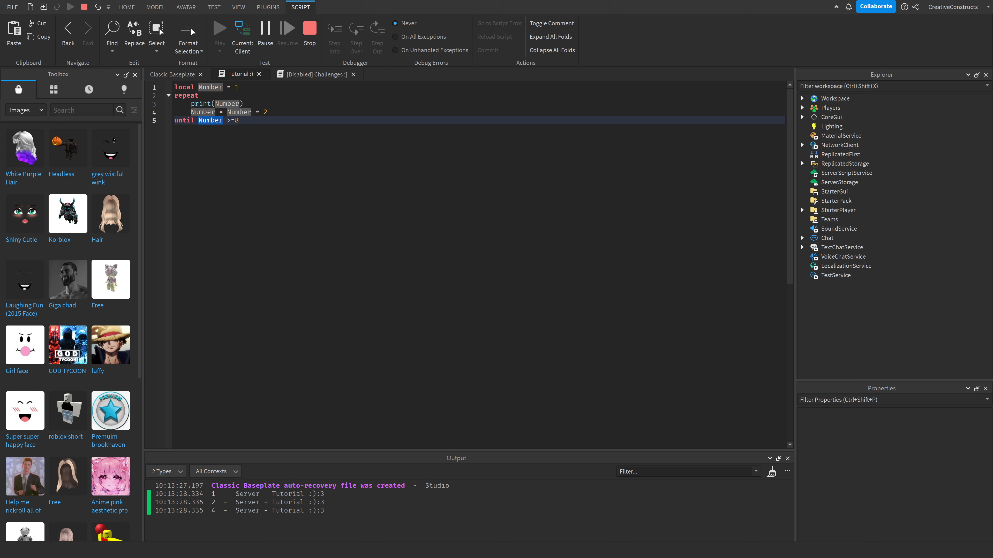
mouse_move(200, 103)
text(local)
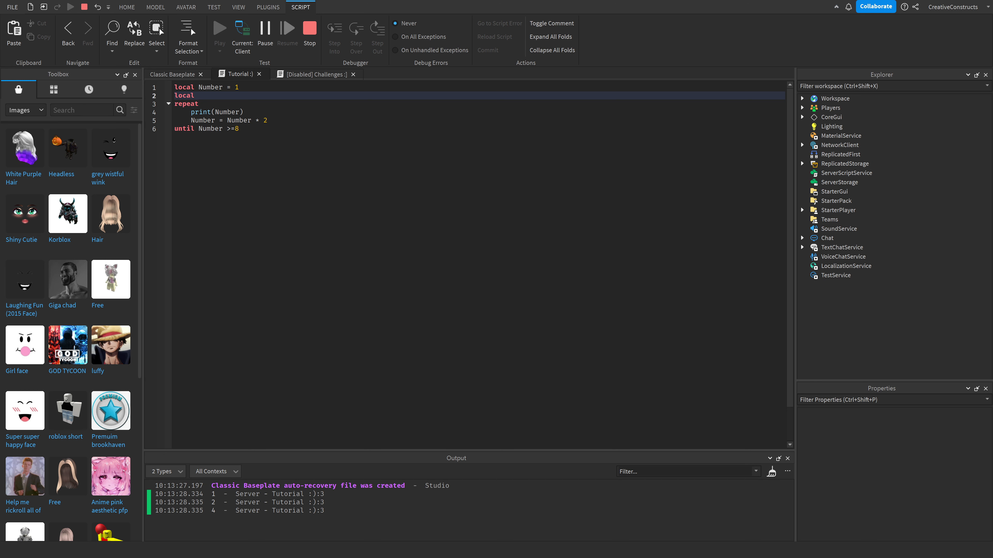
Declare local counter = 0 and increment it with counter = counter + 1 inside the loop.
text(counter = 0)
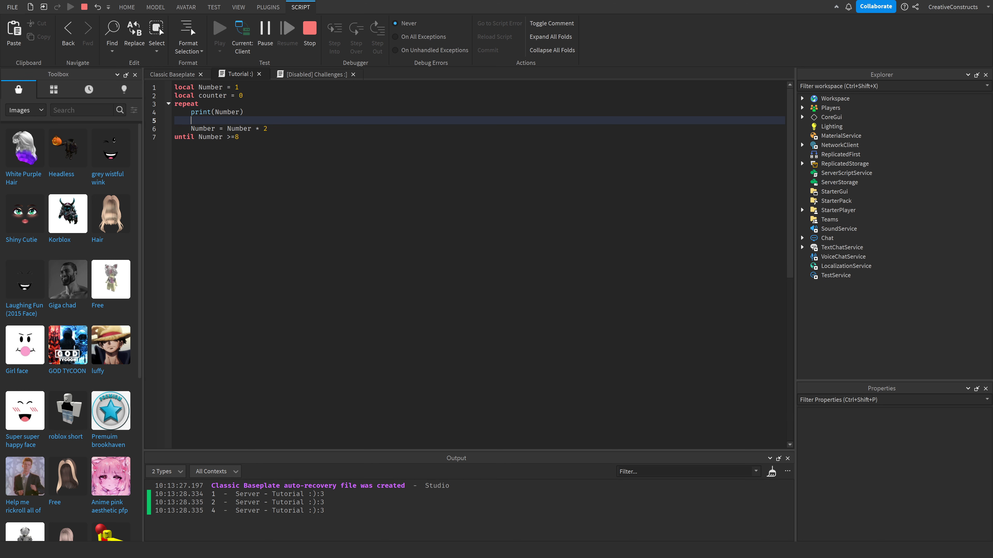
text(counter =)
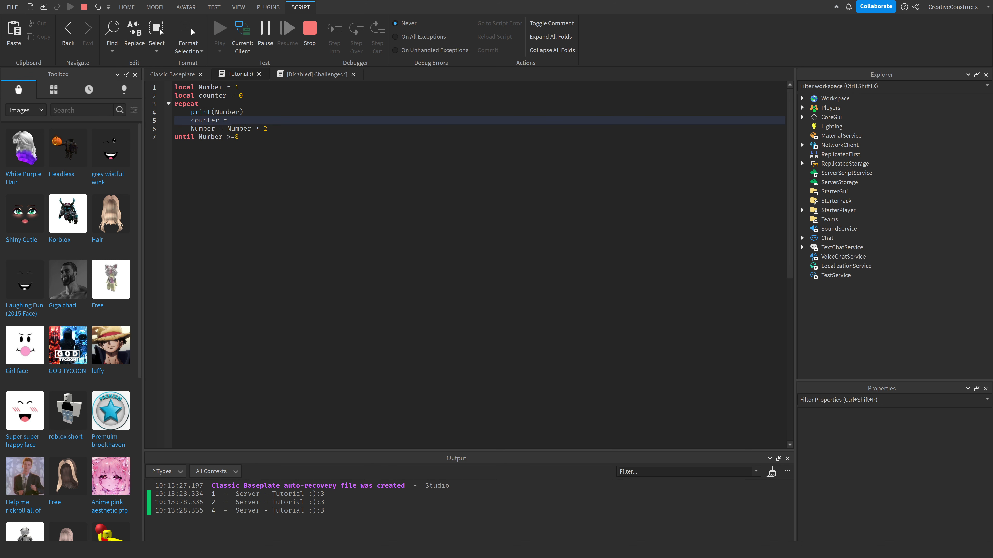
text(counter + 1)
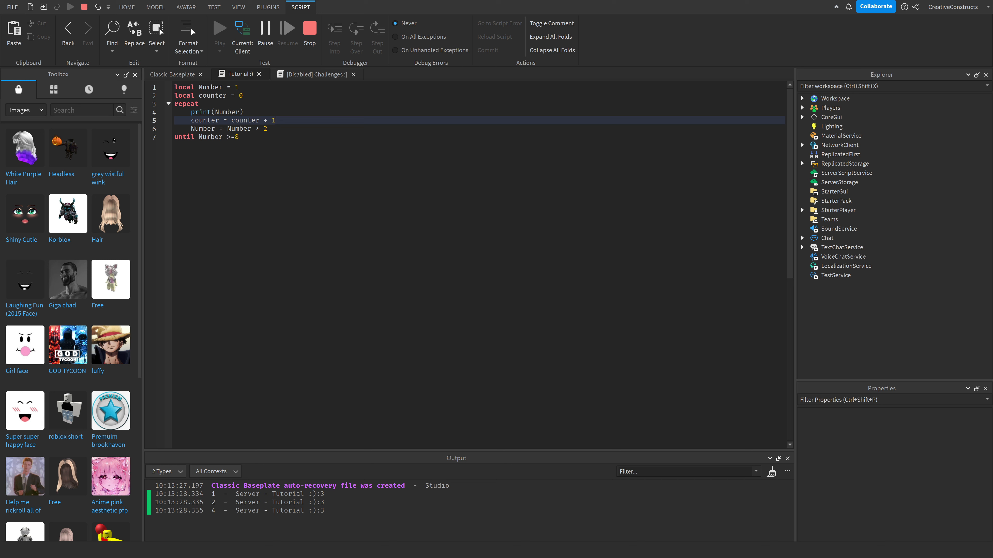
Raise the loop's stop condition to until Number >= 10000000.
click(208, 136)
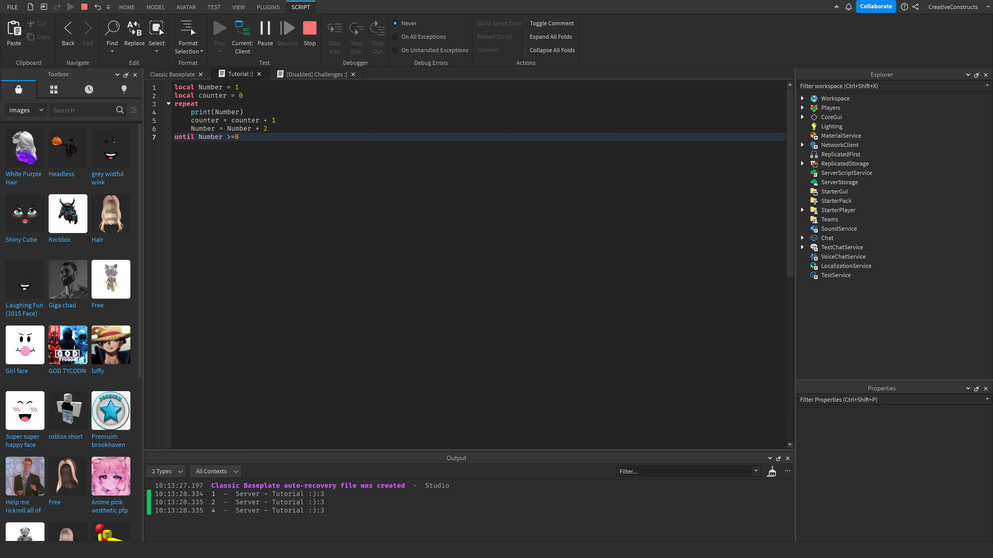
text(0)
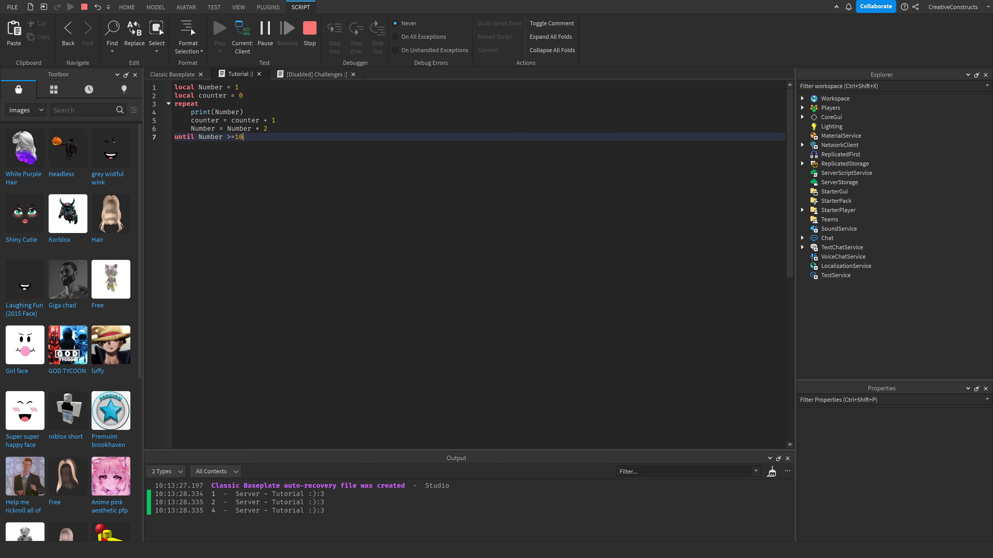
text(00)
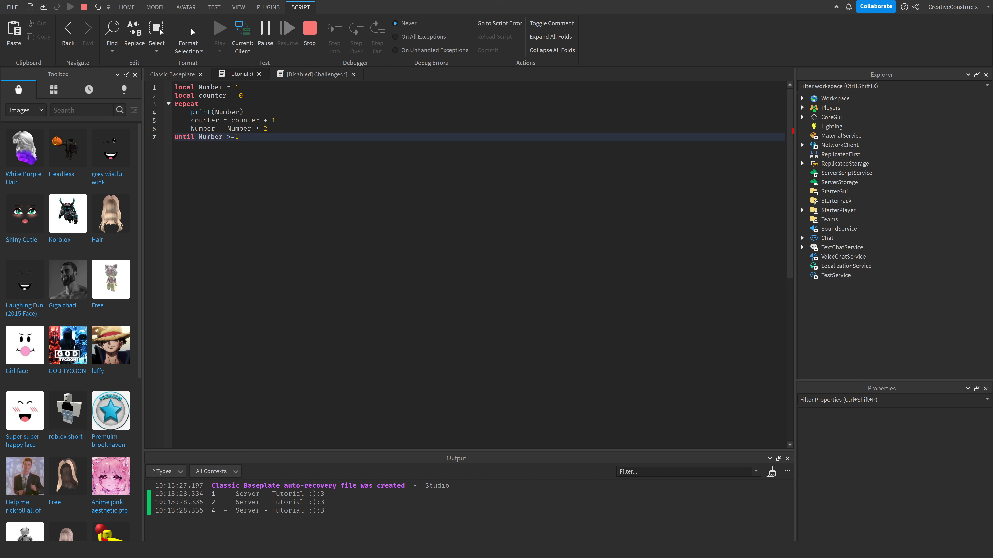
text(0000000)
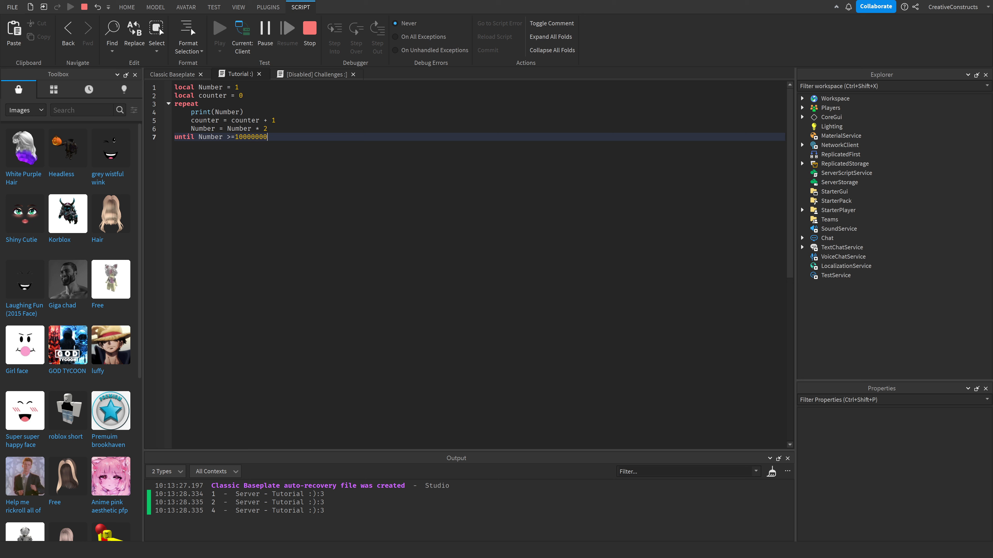
click(269, 129)
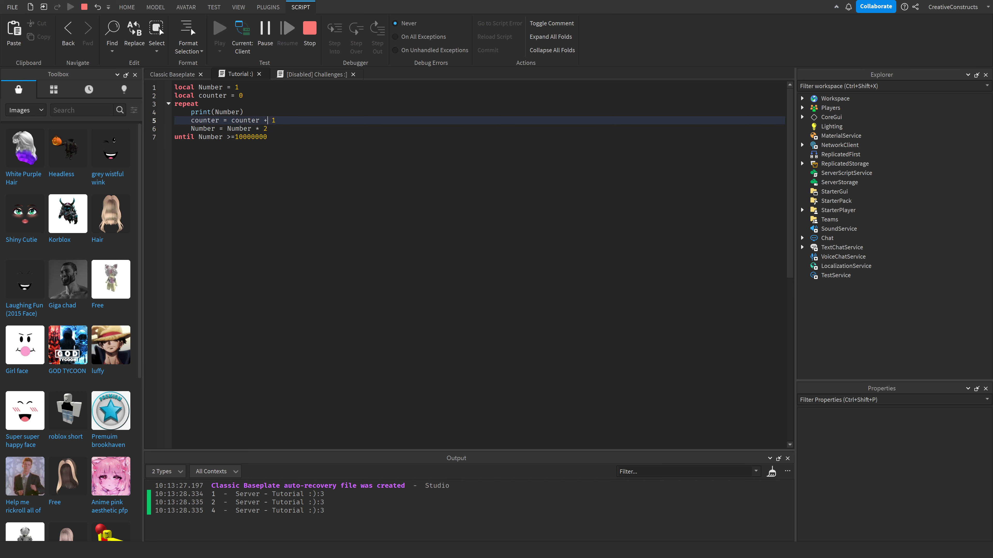
Add if counter == 10 then break end, and change Number * 2 to Number + 1.
text(if counter == 10 then)
text(break)
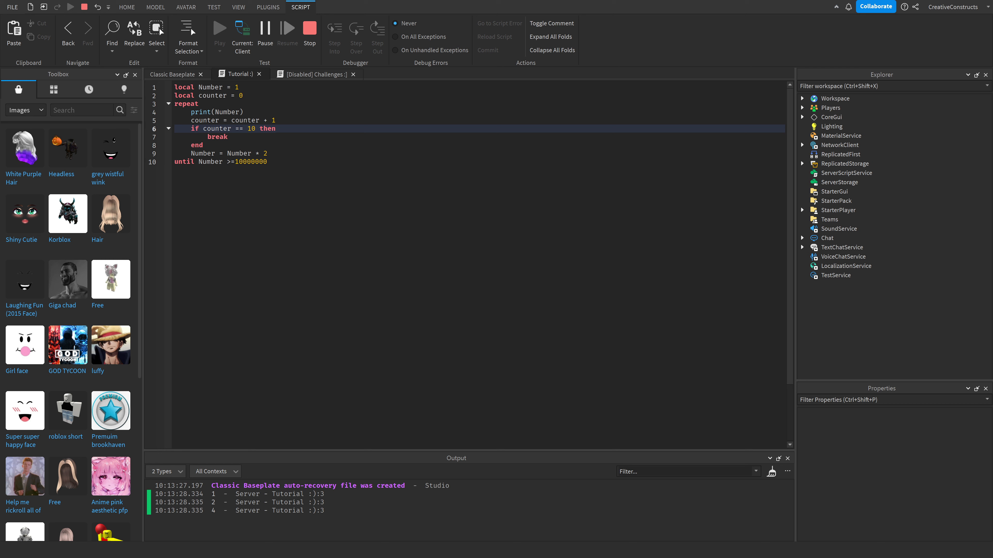
click(228, 153)
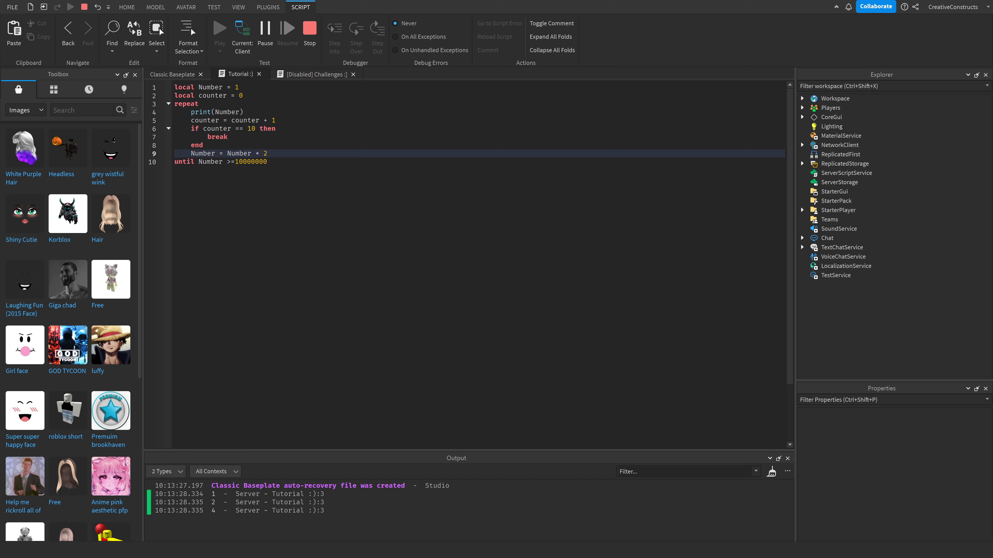
text(+1)
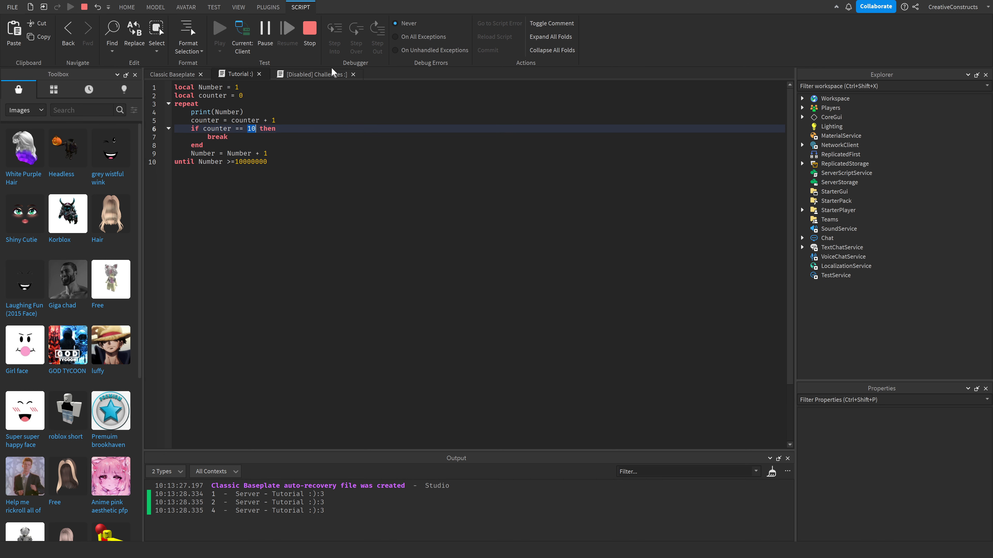
Playtest the Tutorial loop so Output prints 1 to 10, then stop the run.
click(196, 145)
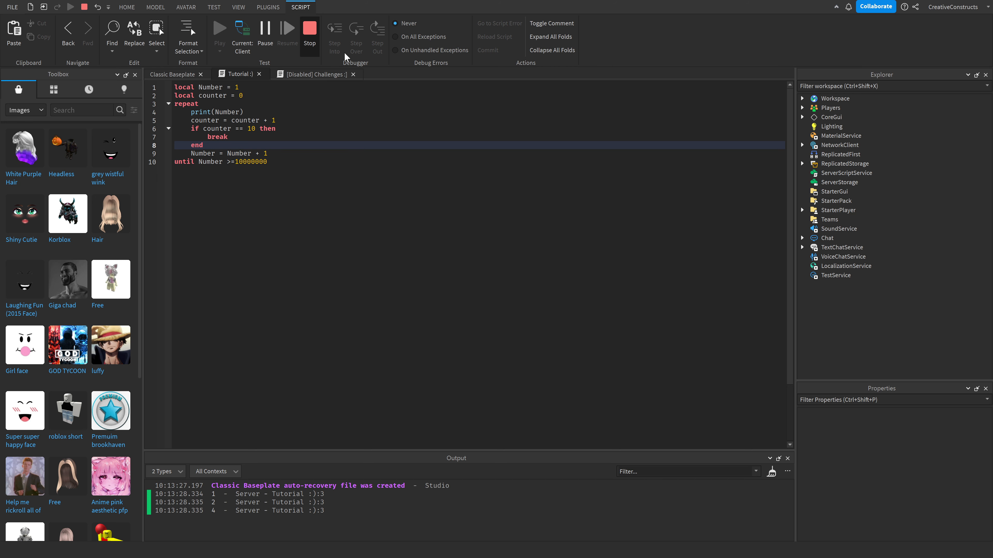
click(309, 27)
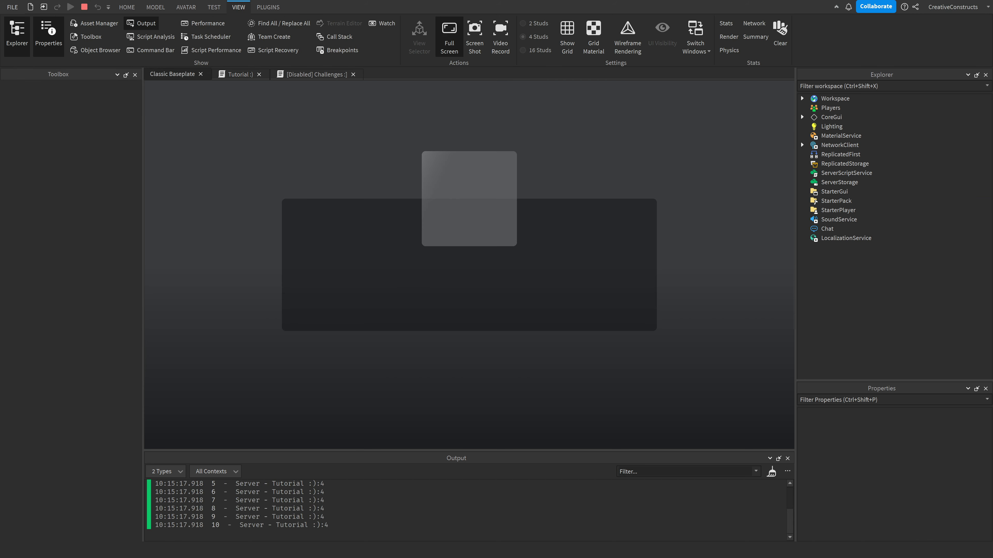
click(90, 36)
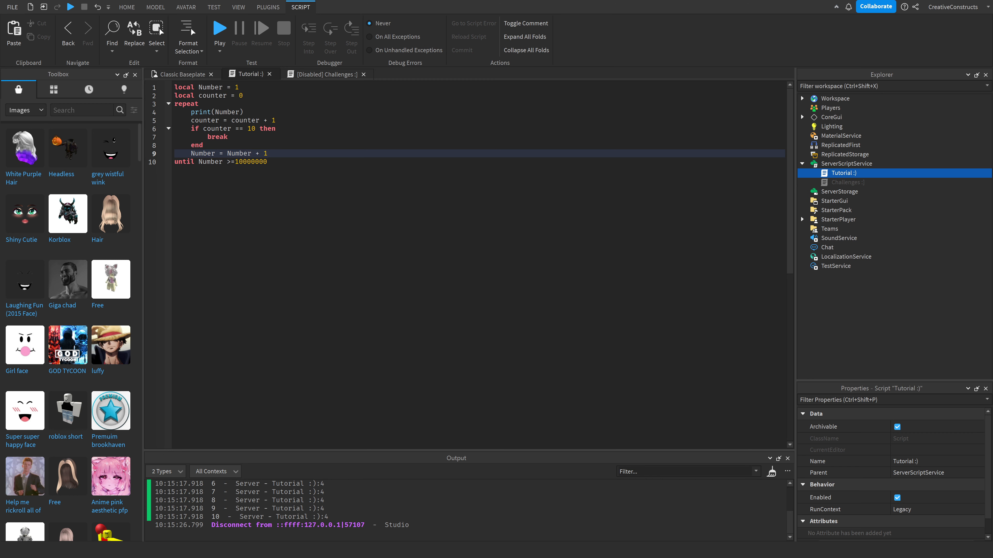
drag(200, 111, 267, 153)
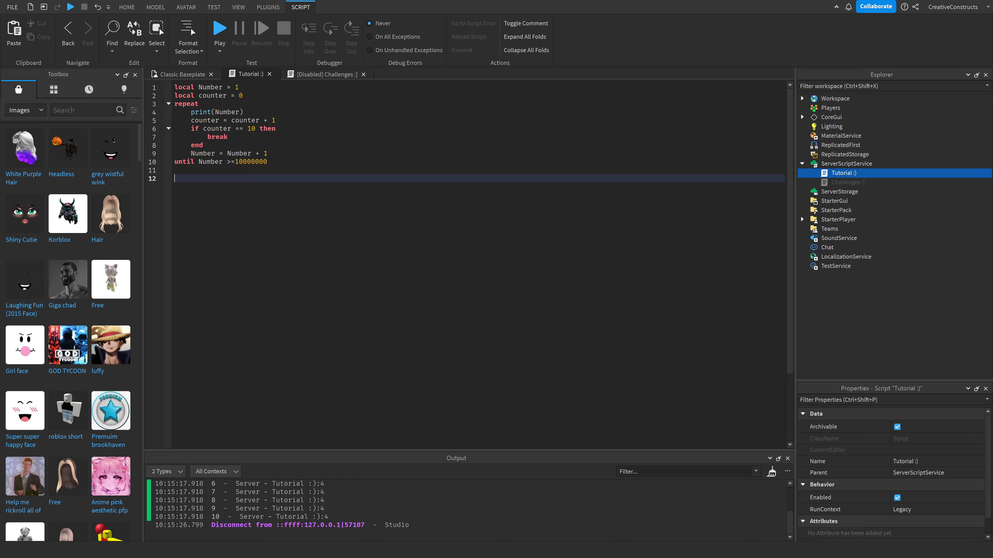
Untick Enabled on the Tutorial script and switch to the Challenges script.
click(896, 497)
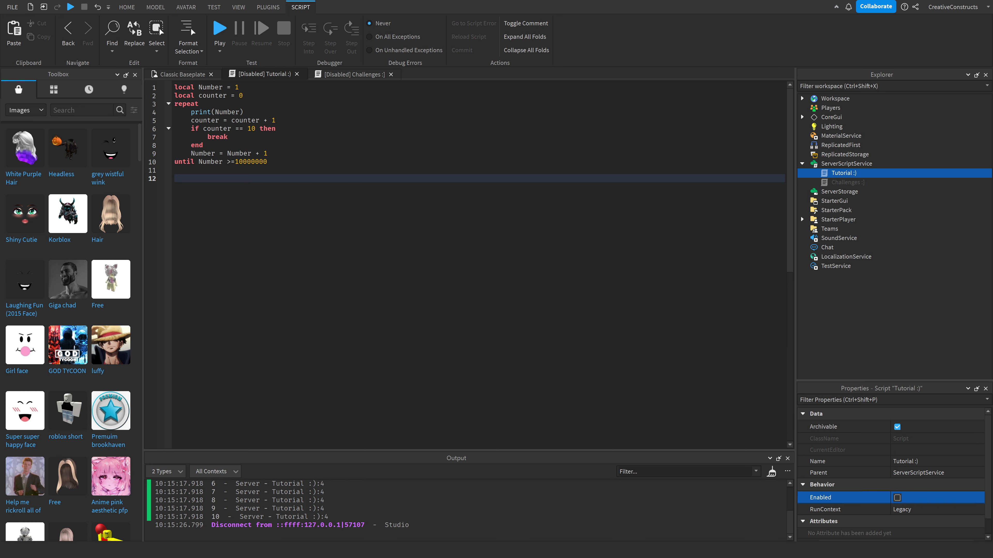
click(175, 178)
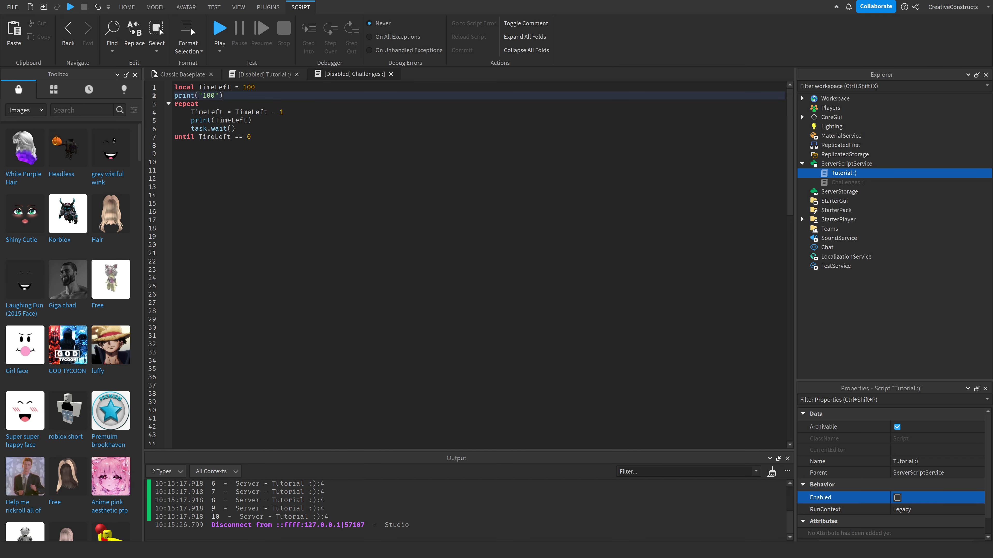
Review the Challenges lines printing 100, printing TimeLeft, and the task.wait() call.
double_click(214, 87)
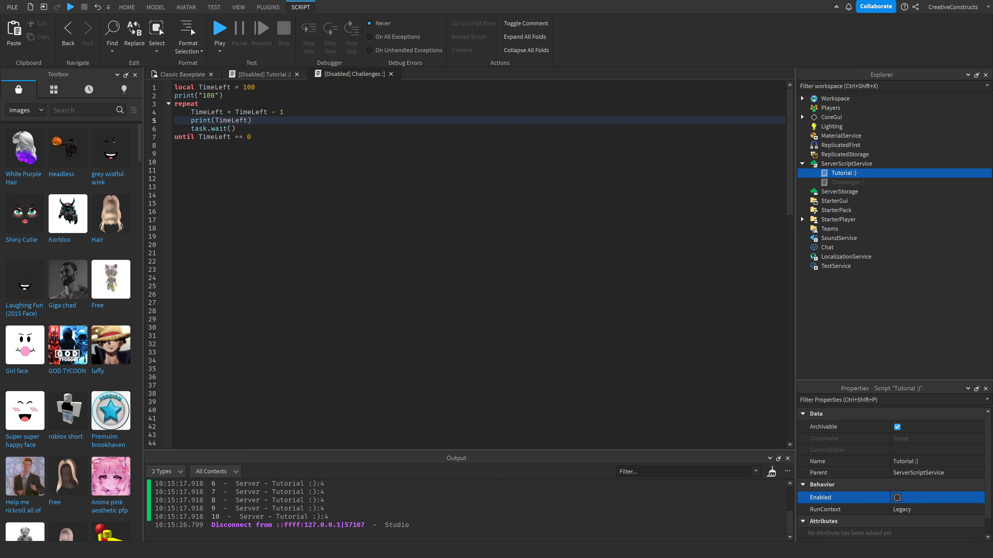
double_click(209, 96)
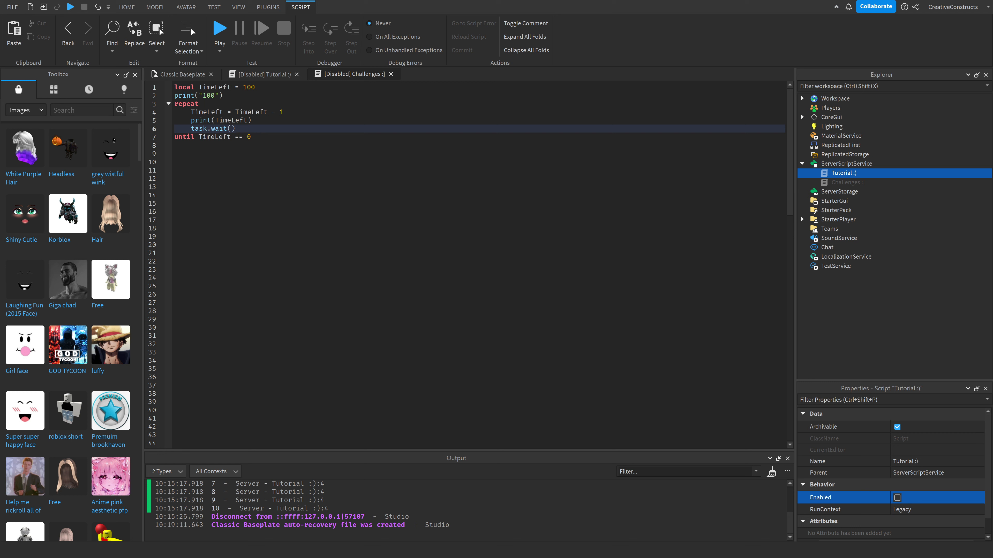
double_click(206, 112)
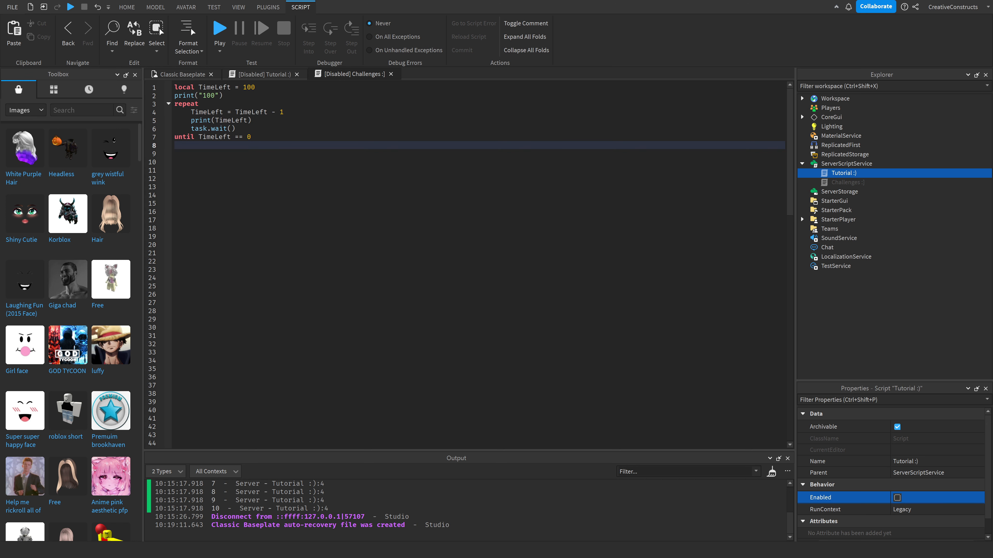
Run a quick playtest and stop it again.
click(220, 28)
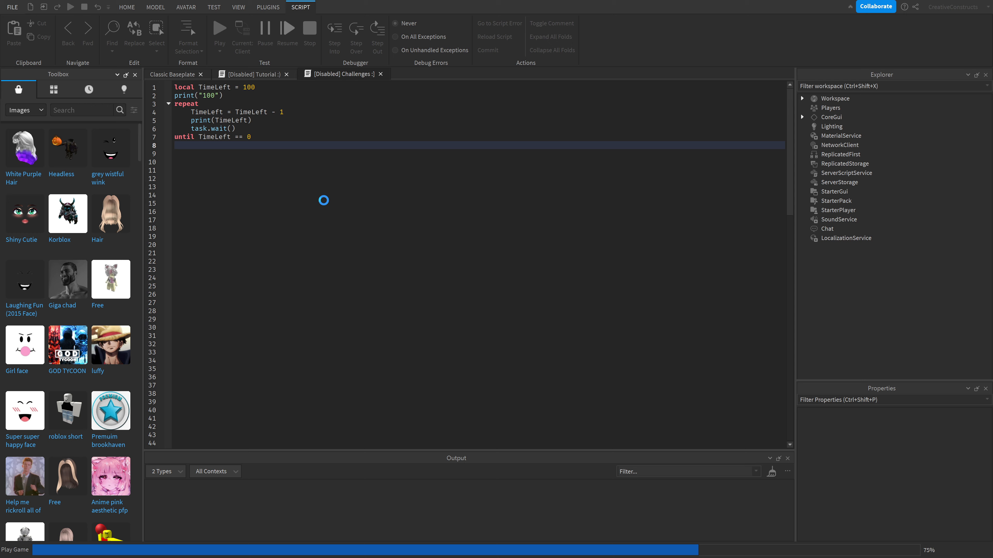
click(238, 6)
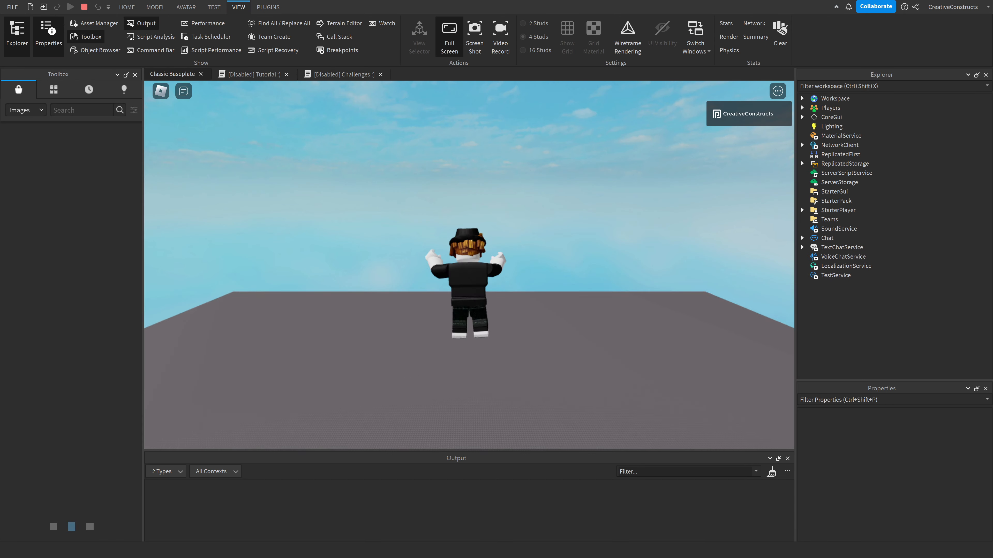
click(163, 471)
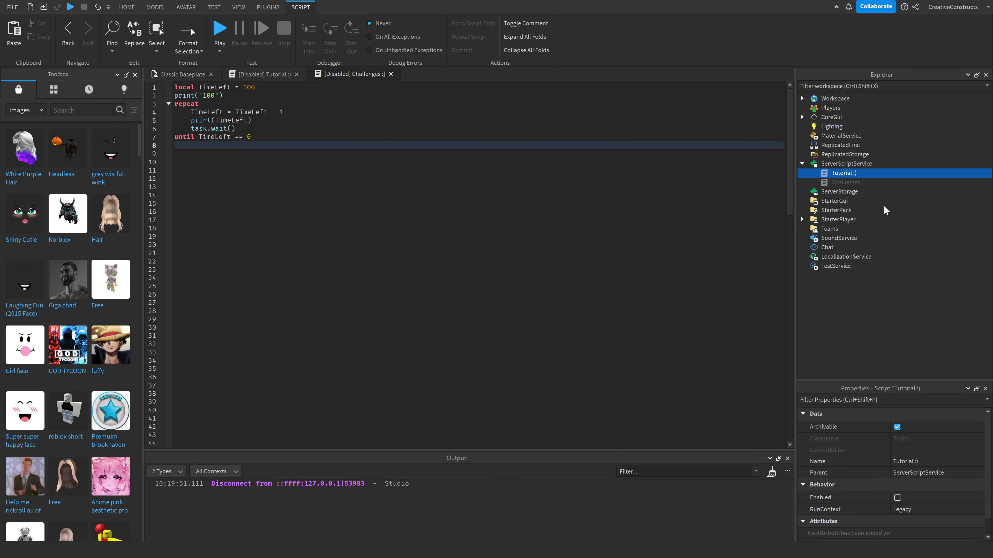
Tick Enabled on the Challenges script and start a playtest of the countdown.
click(847, 182)
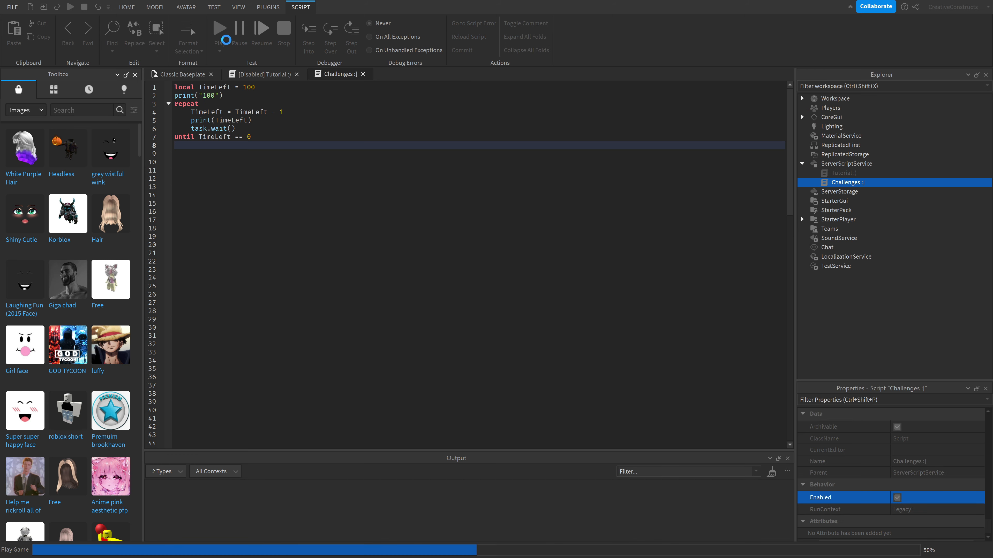
click(222, 28)
text( or Time)
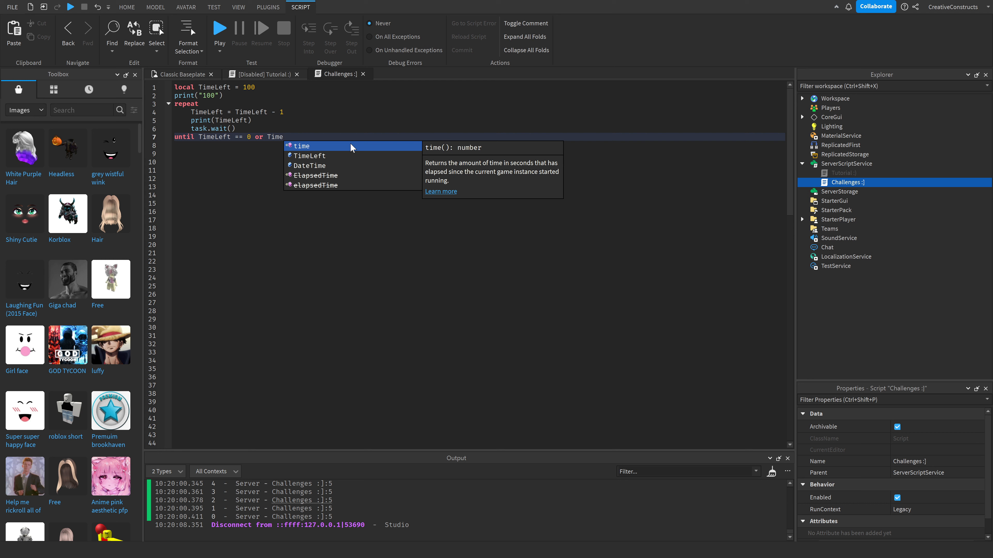
Extend line 7 to until TimeLeft == 0 or TimeLeft < 80.
text(Left <)
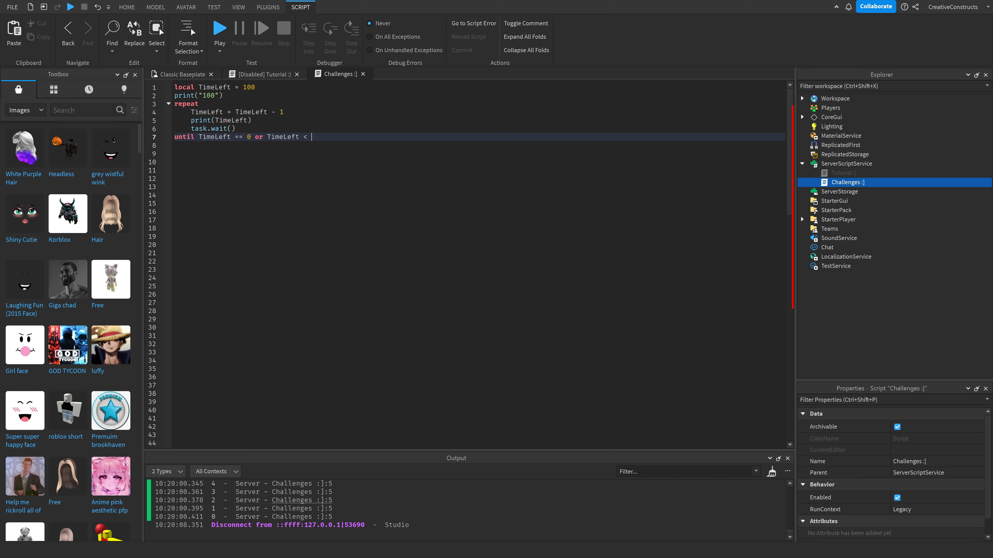
text(80)
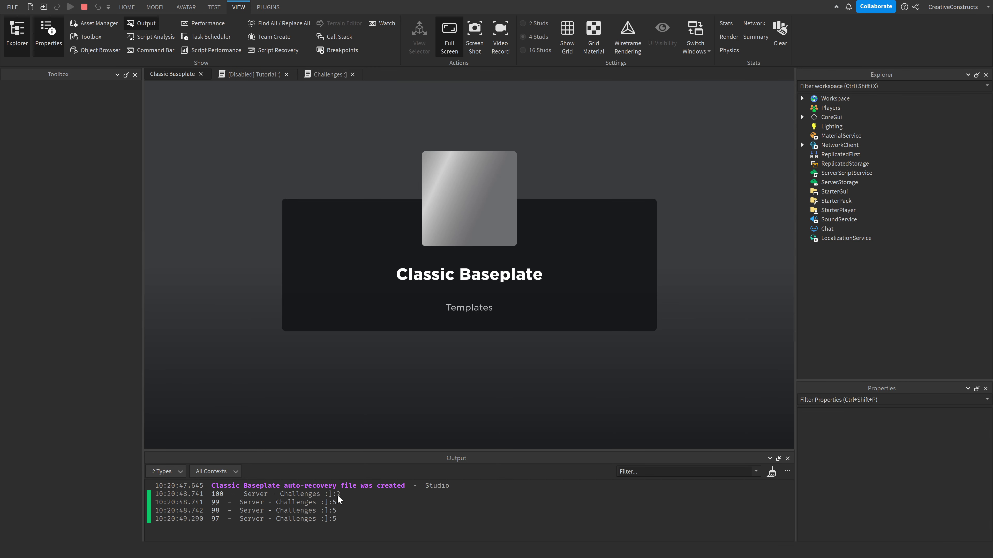
Stop the playtest after the countdown halts at 79.
click(90, 37)
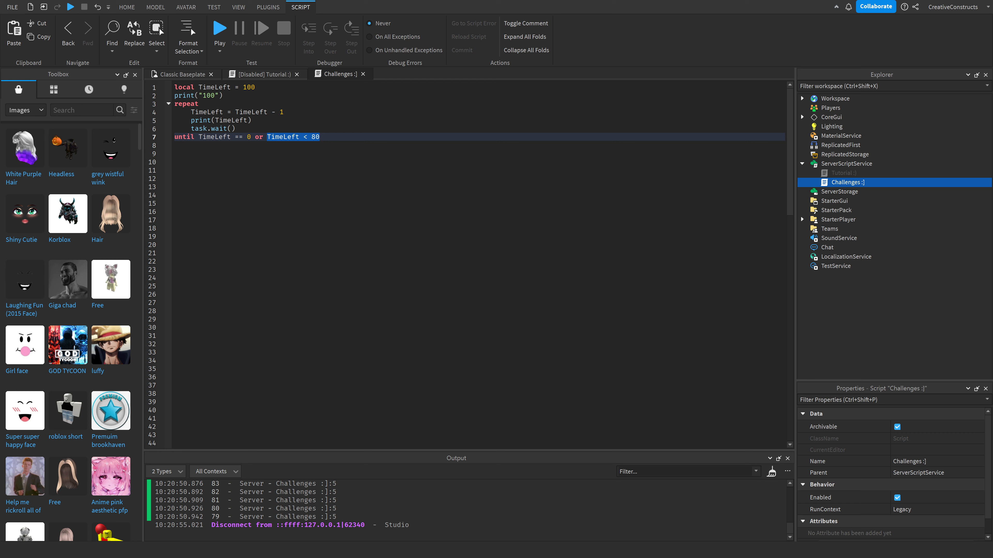
Run the count-by-2 loop, printing odd counts and "Exit because count = 51".
scroll(down, 3)
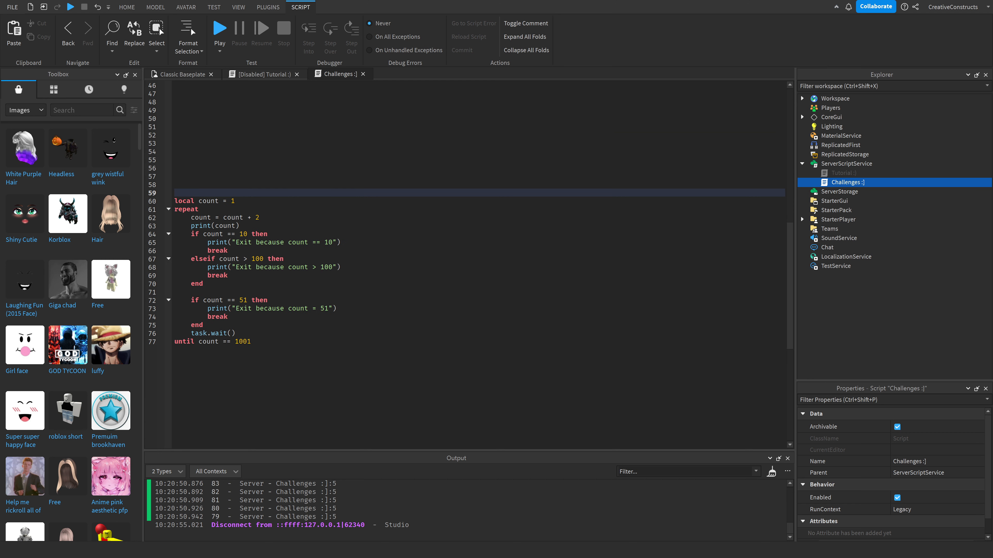
key(ctrl+a)
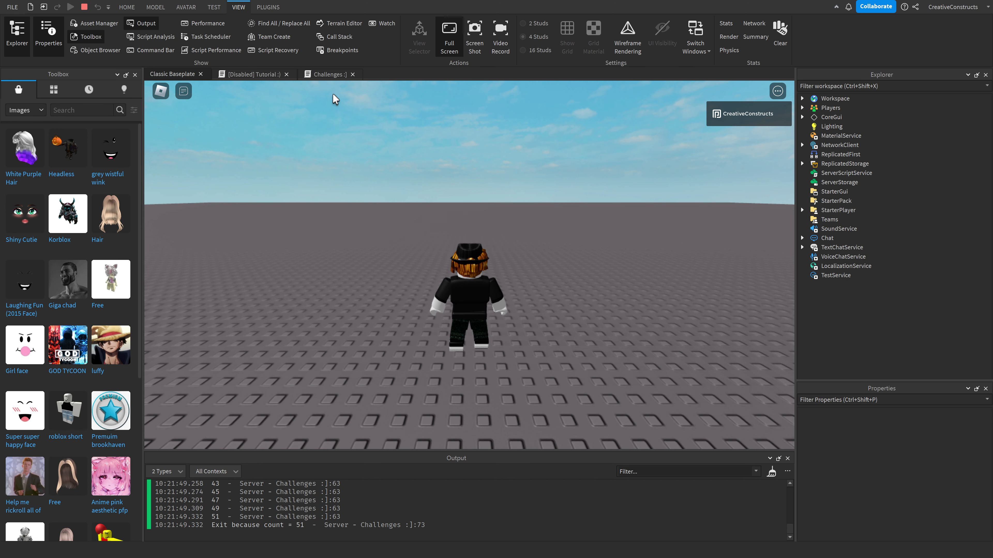
Review the count-by-2 loop's task.wait() line and if/elseif break conditions in the Challenges script.
click(325, 74)
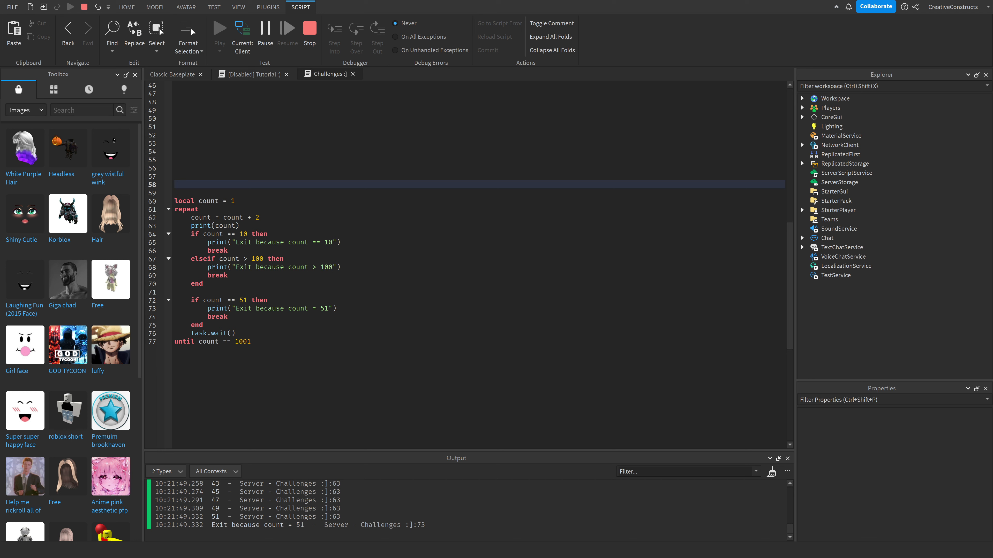
double_click(208, 200)
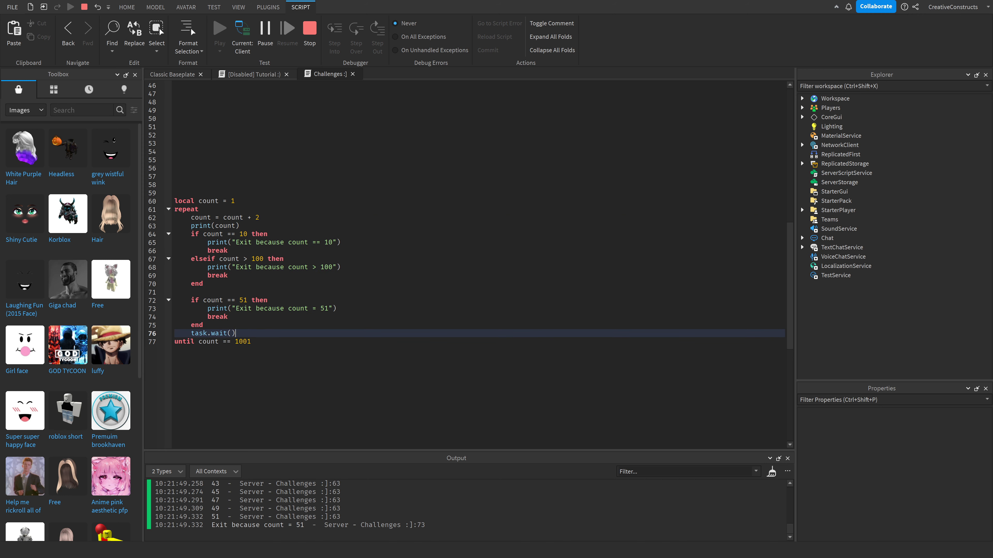
click(203, 200)
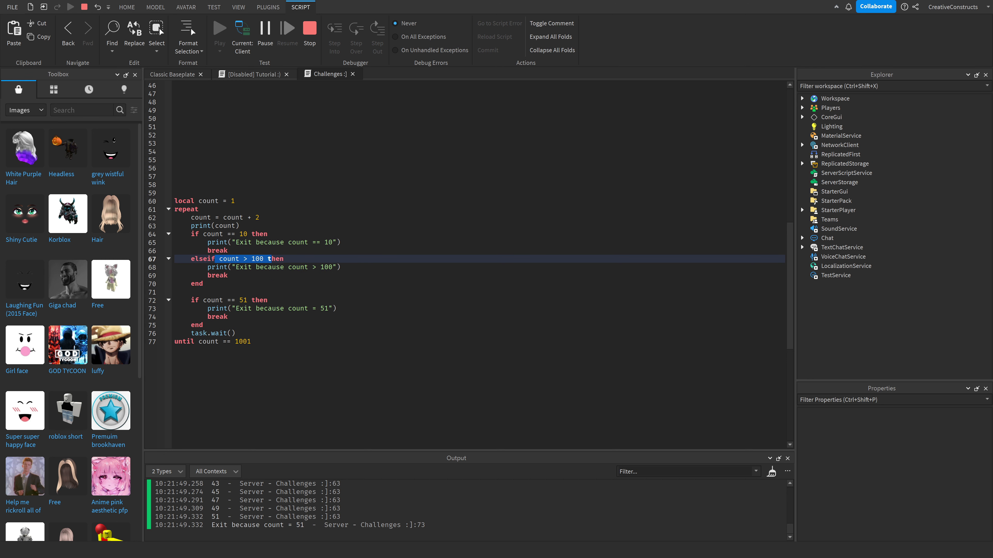
click(203, 325)
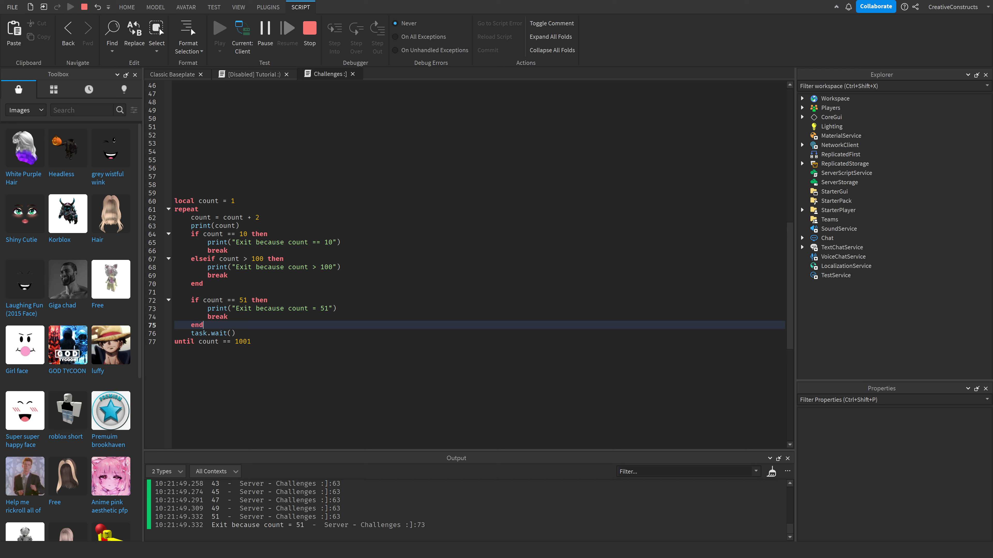